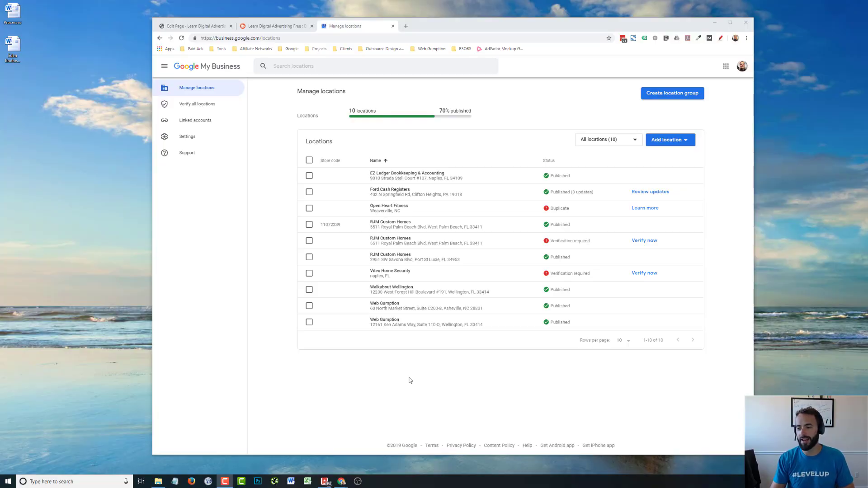
pyautogui.moveTo(403, 239)
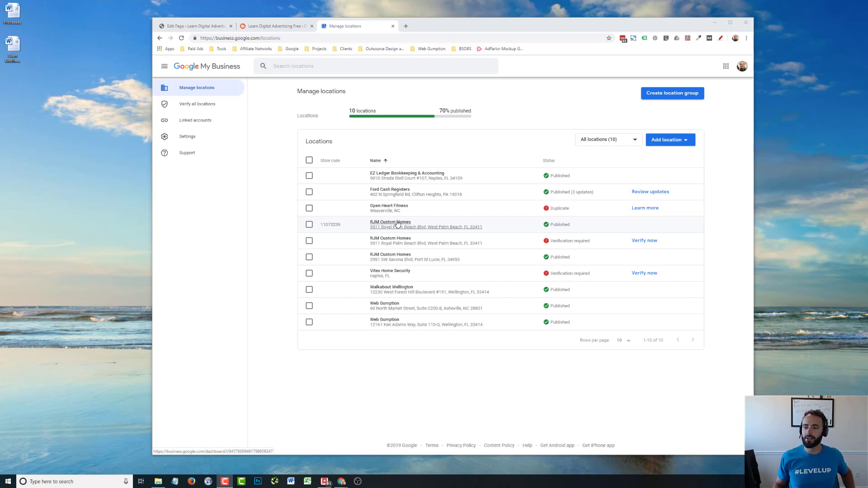
pyautogui.moveTo(353, 136)
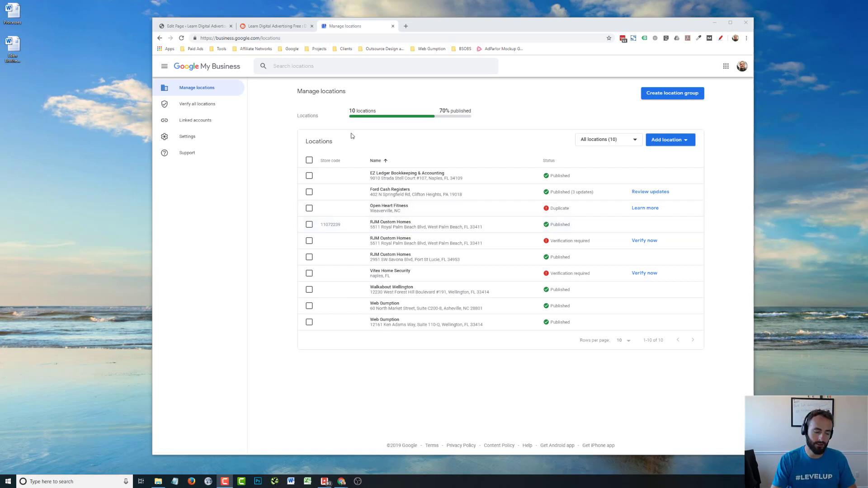
pyautogui.moveTo(392, 161)
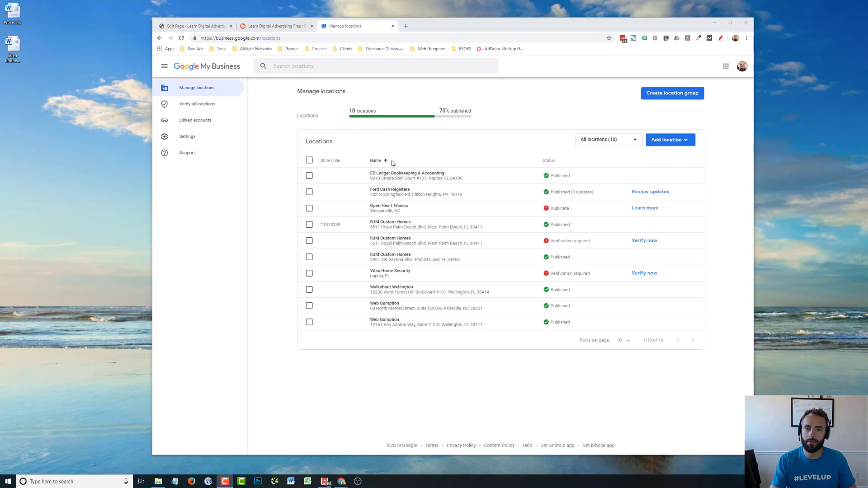
pyautogui.moveTo(369, 152)
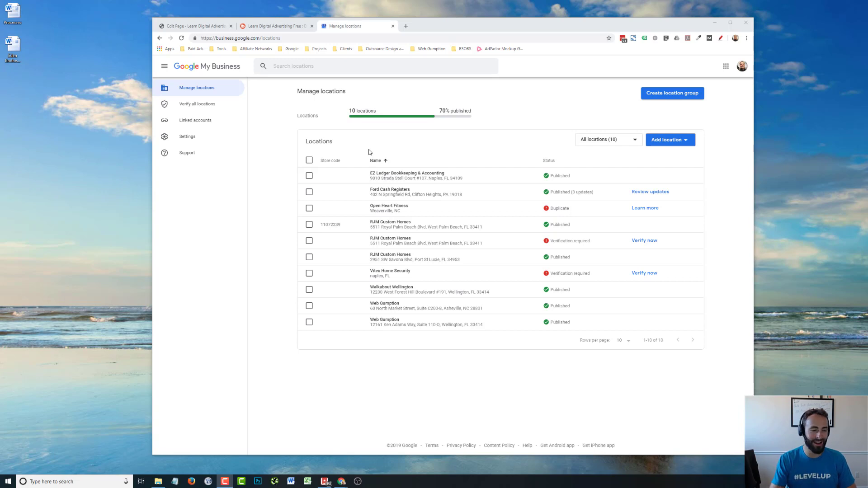
pyautogui.moveTo(499, 231)
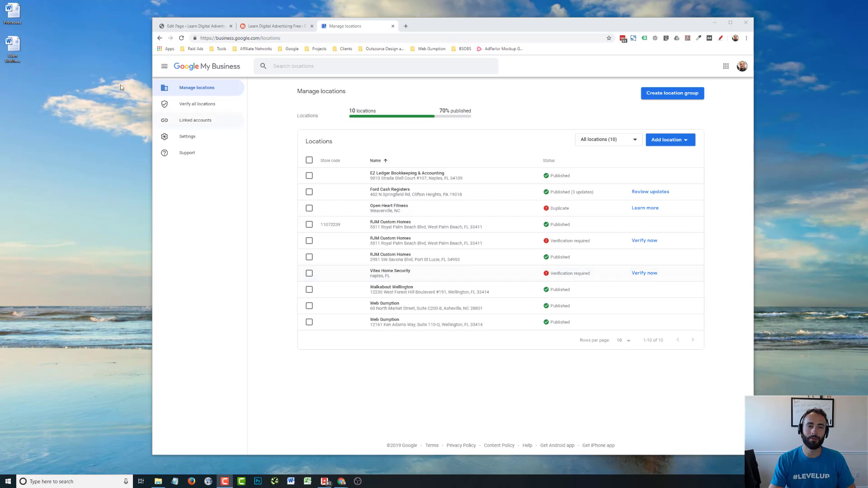
pyautogui.moveTo(283, 305)
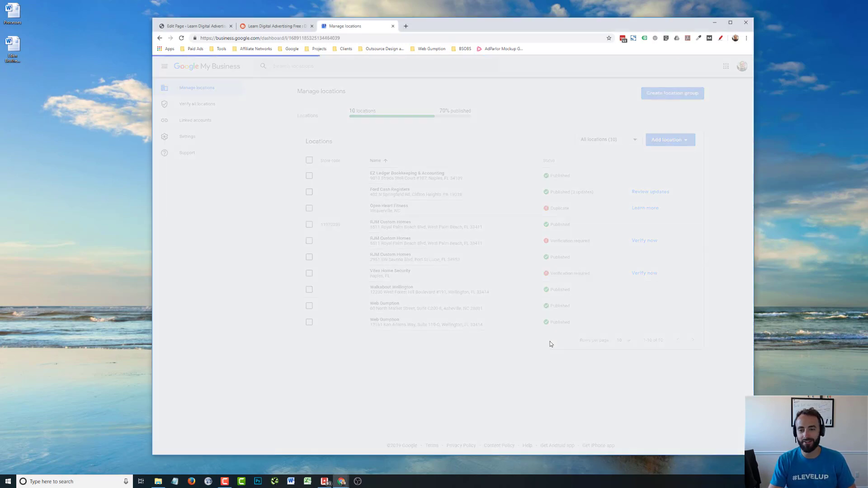
# - Select the Web Gumption listing at 60 North Market Street, Asheville from Manage locations
pyautogui.click(385, 303)
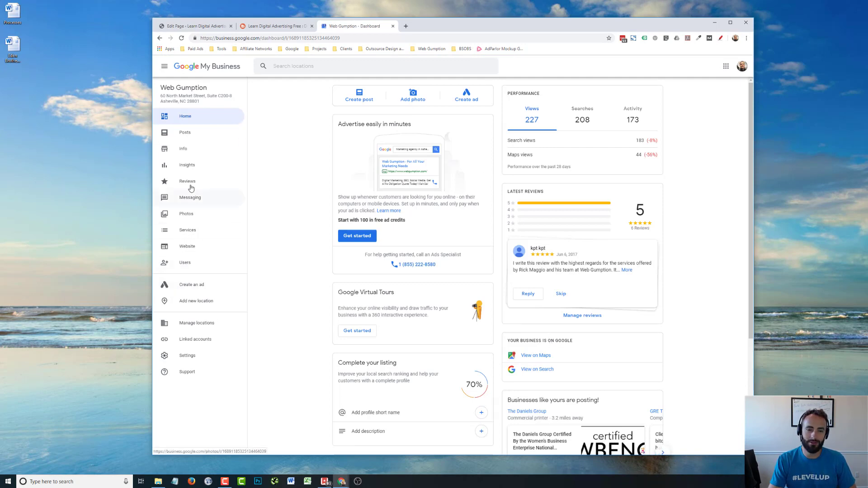
# - Show the Info page with Web Gumption's address, service area, hours, phone and website
pyautogui.click(183, 148)
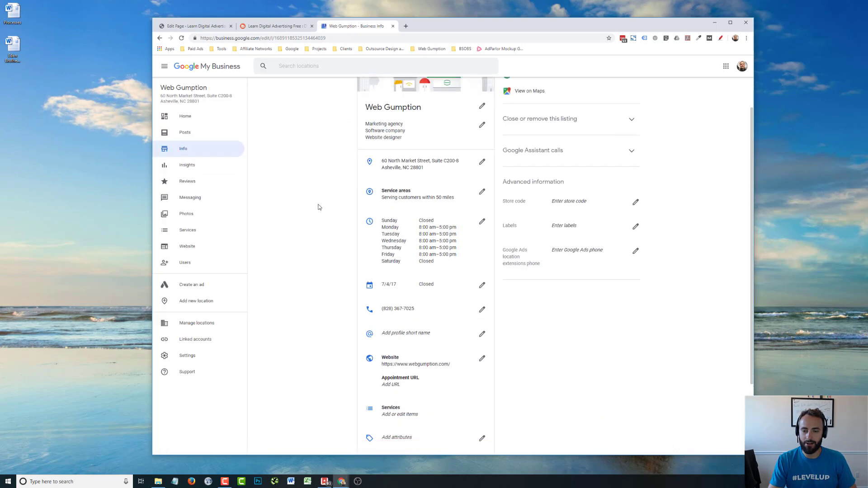
pyautogui.scroll(-3)
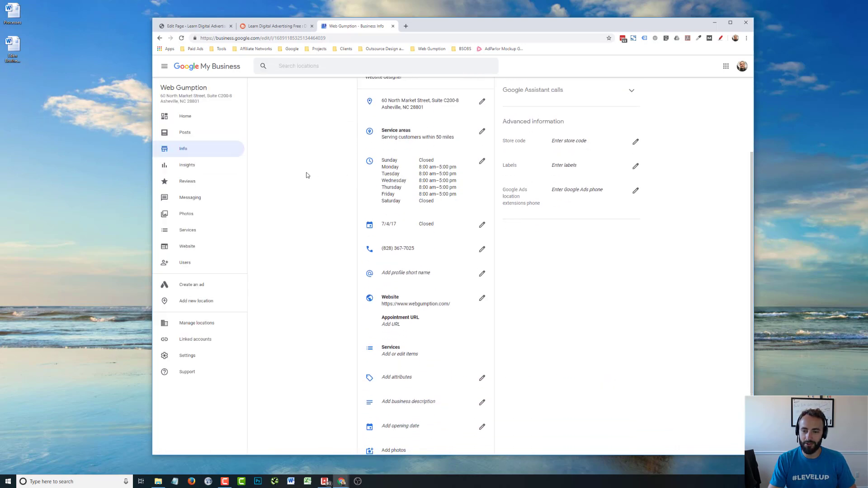
pyautogui.moveTo(412, 277)
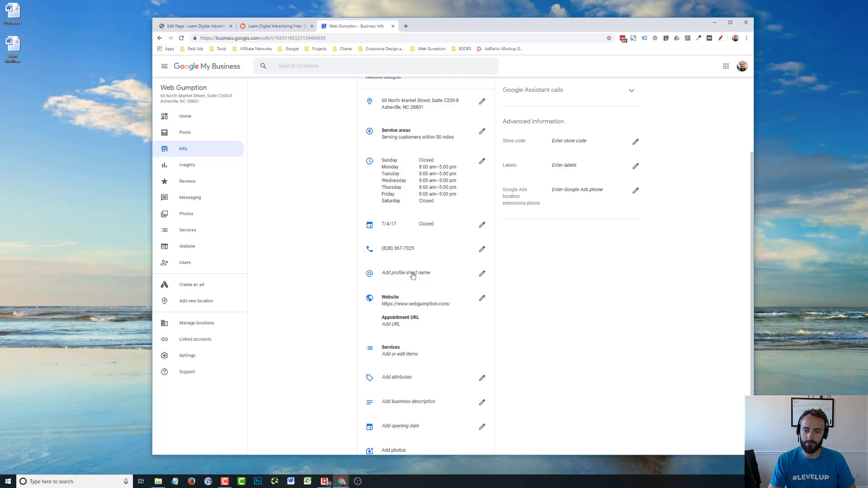
# - Begin a profile short name with web-gumption-asheville suggested and the name field focused
pyautogui.click(405, 273)
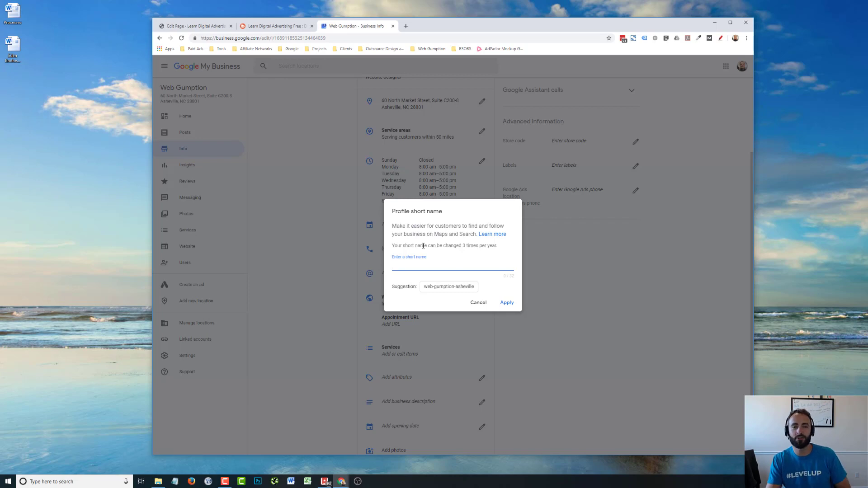
pyautogui.click(452, 266)
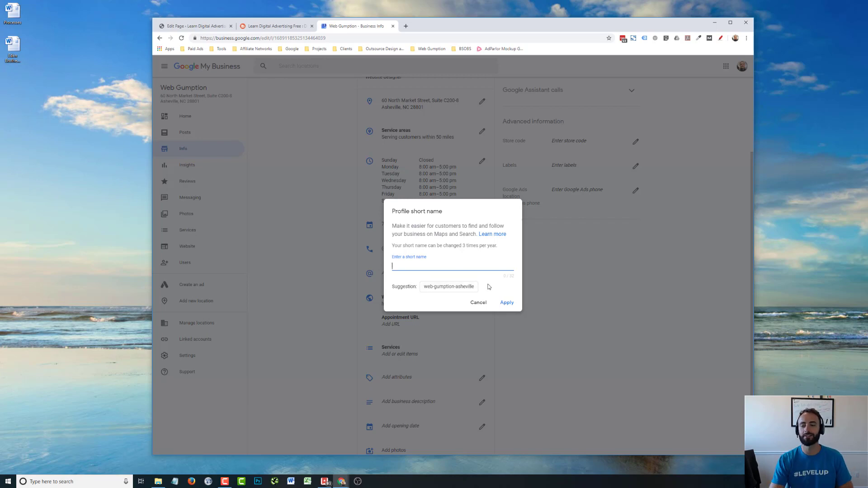